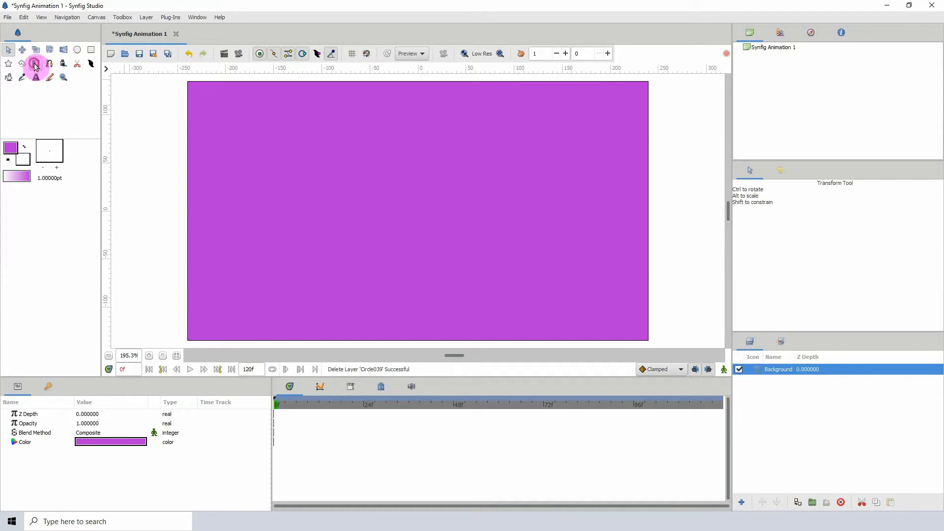
Step: Draw a vertical linear gradient, white at top to purple at bottom, and select its Gradient parameter
{"action": "left_click", "coordinate": [36, 67]}
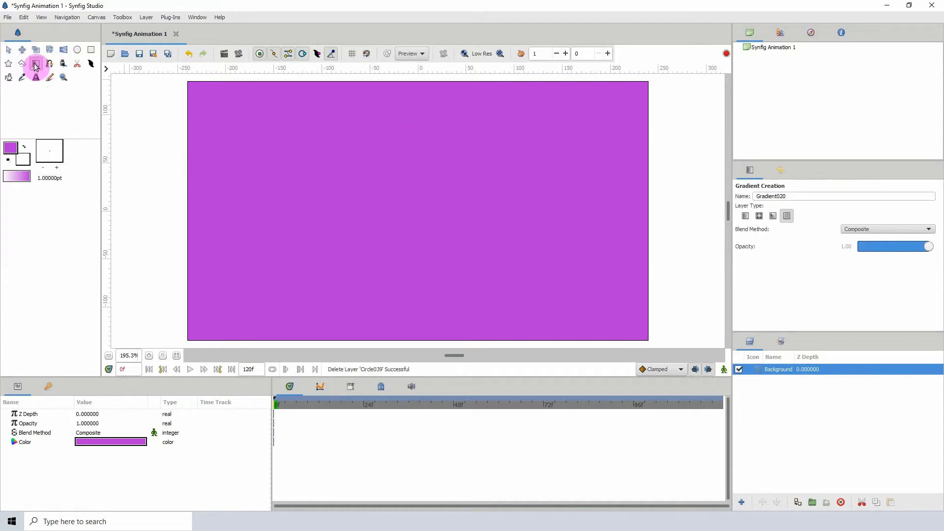
{"action": "left_click", "coordinate": [745, 215]}
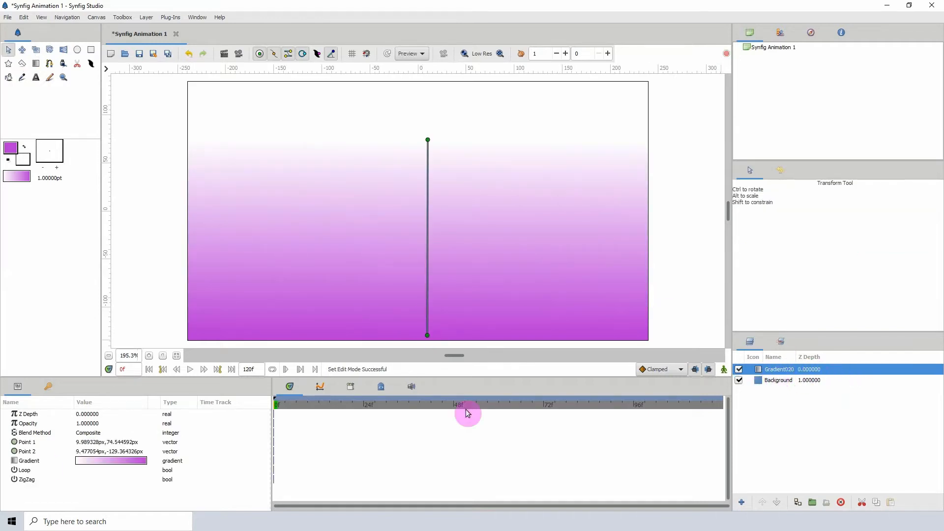
{"action": "left_click", "coordinate": [28, 460]}
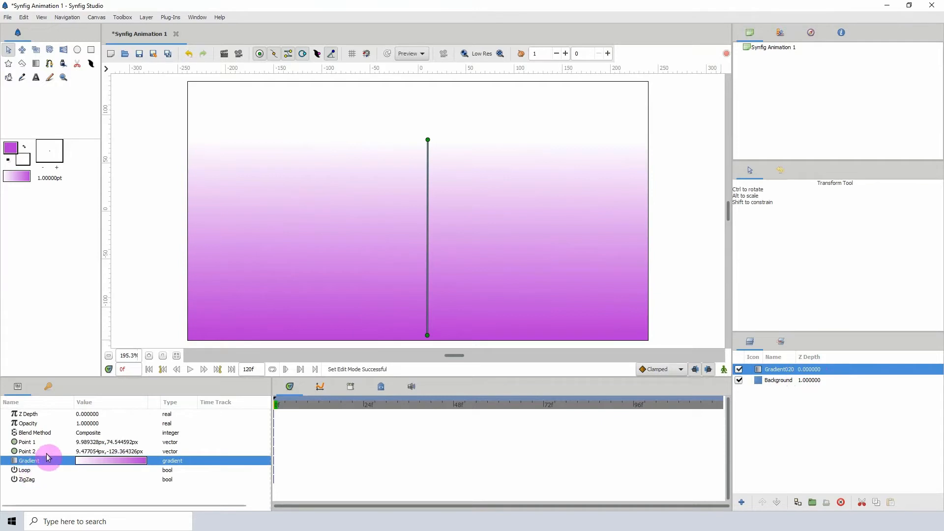
Step: Convert the gradient to Stripes with Stripe Count 8 and Width 0.3
{"action": "right_click", "coordinate": [29, 460]}
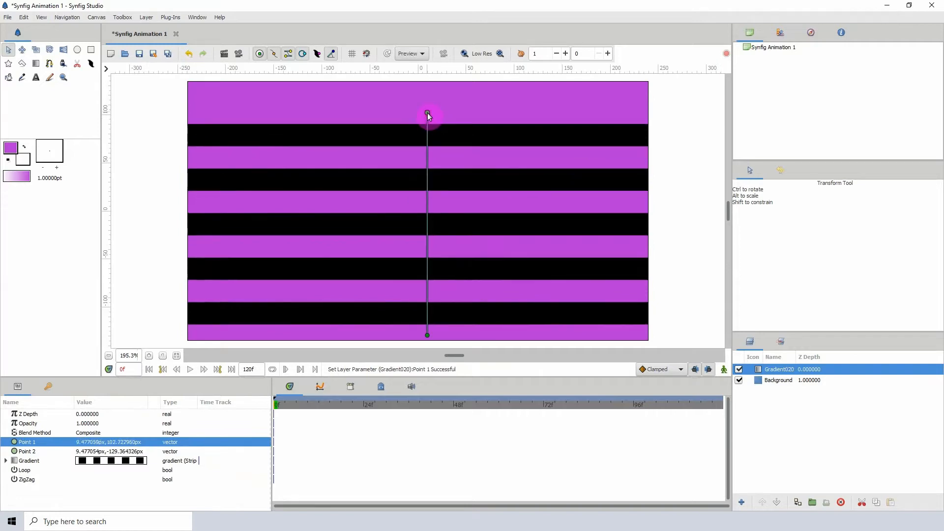
{"action": "left_click", "coordinate": [28, 460]}
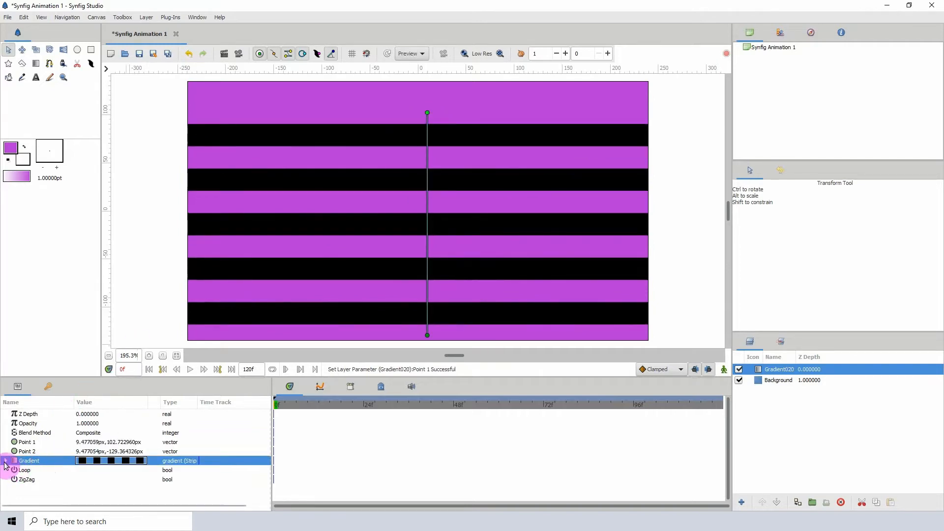
{"action": "left_click", "coordinate": [5, 460]}
{"action": "type", "text": "1"}
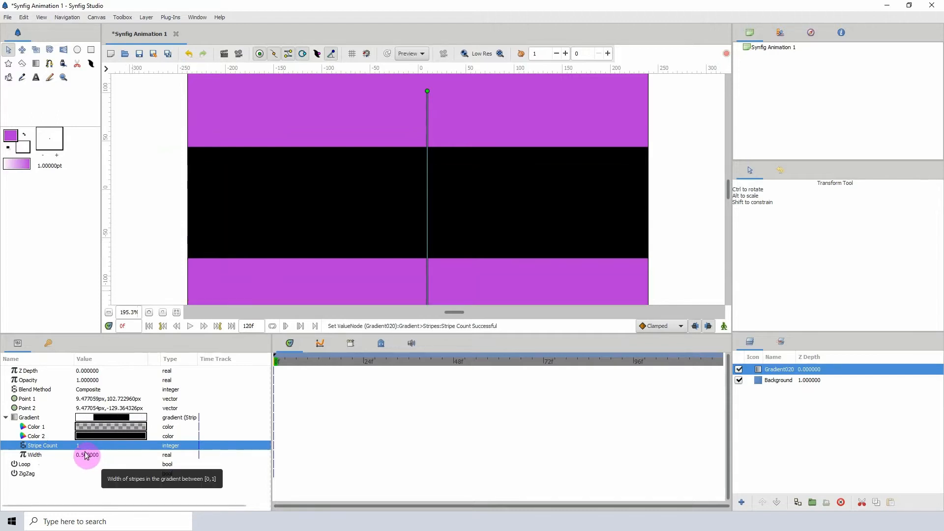
{"action": "type", "text": "8"}
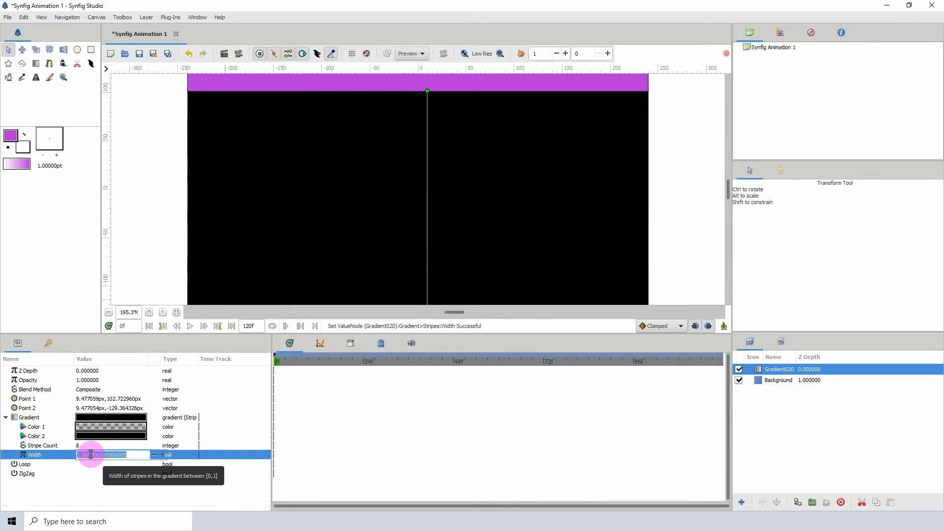
{"action": "type", "text": ".300000"}
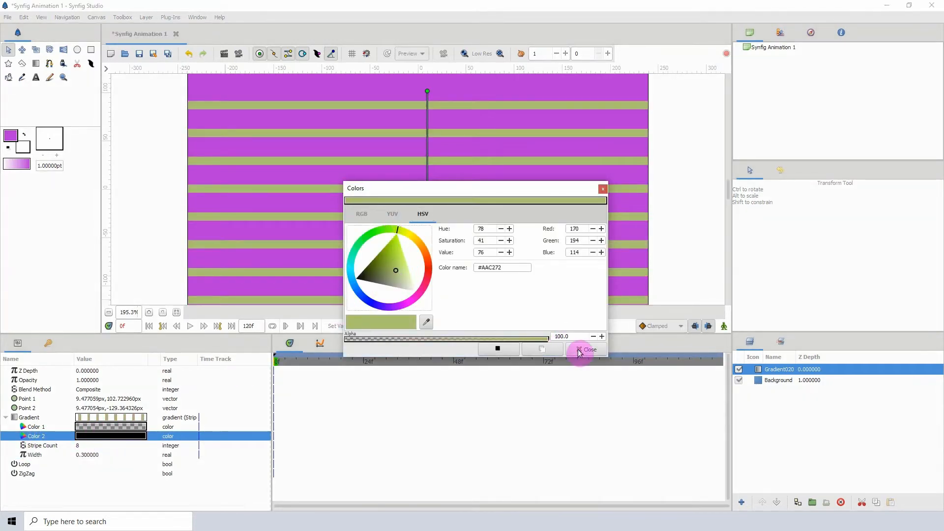
Step: Set stripe Color 2 to green and Color 1 to purple, then delete the Gradient020 layer
{"action": "left_click", "coordinate": [587, 350]}
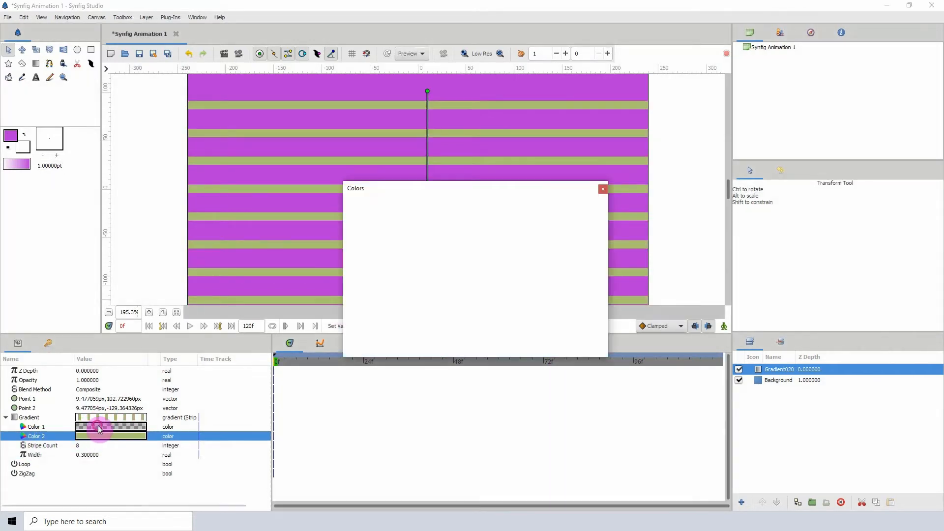
{"action": "left_click", "coordinate": [34, 426]}
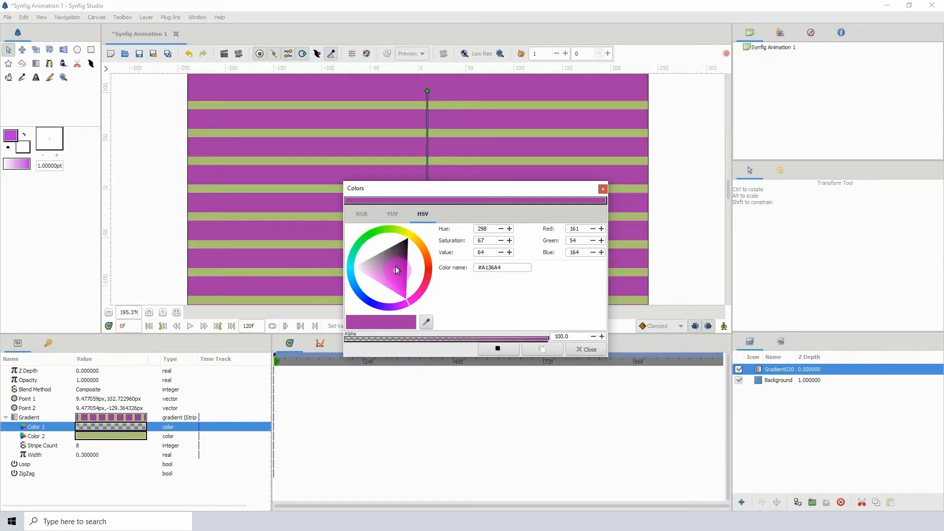
{"action": "left_click", "coordinate": [584, 349]}
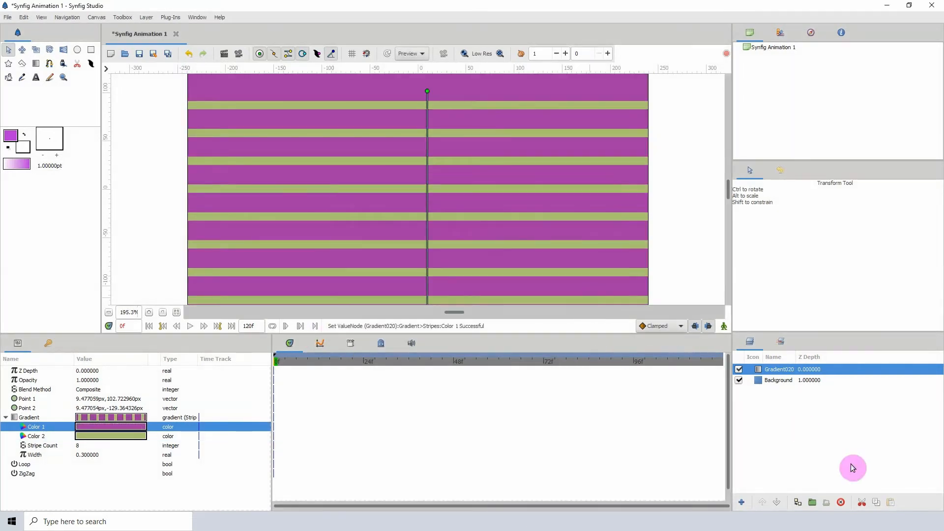
{"action": "left_click", "coordinate": [841, 502]}
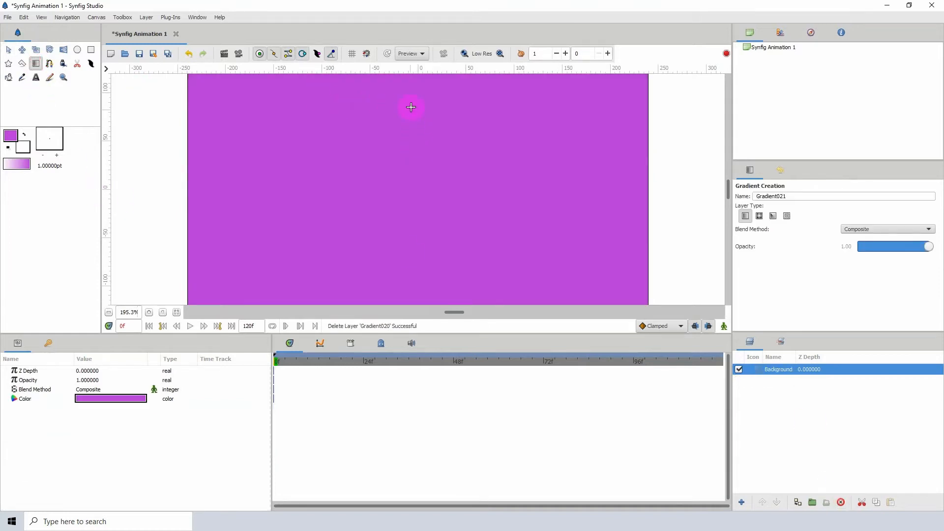
Step: Draw and delete a linear gradient, then draw a Radial gradient white at centre fading to purple
{"action": "left_click_drag", "start_coordinate": [411, 107], "coordinate": [701, 201]}
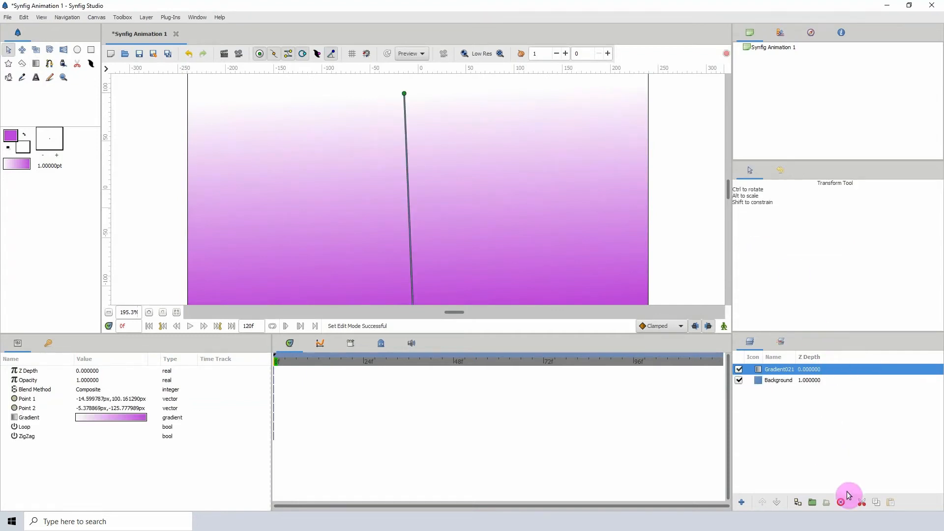
{"action": "left_click", "coordinate": [841, 501]}
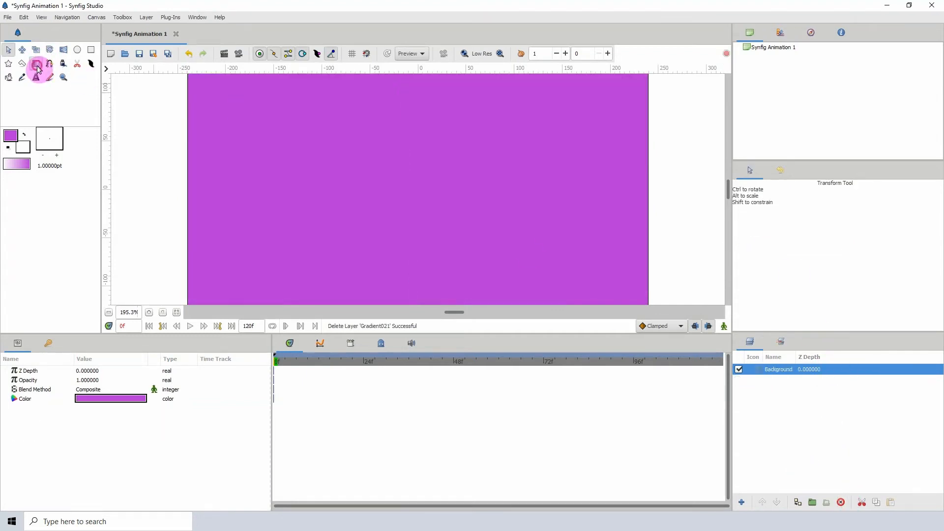
{"action": "left_click", "coordinate": [36, 68]}
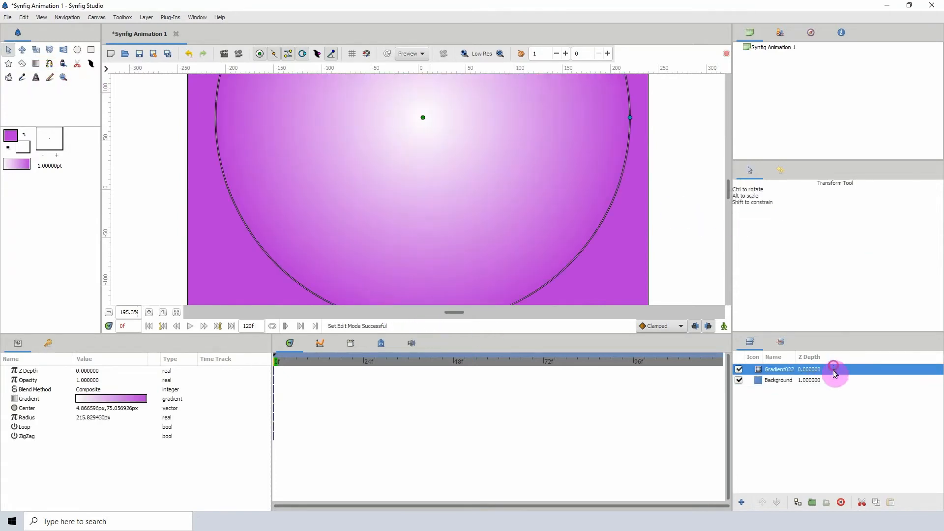
Step: Convert the radial gradient to Stripes and drag its radius outward to spread the rings
{"action": "right_click", "coordinate": [27, 398]}
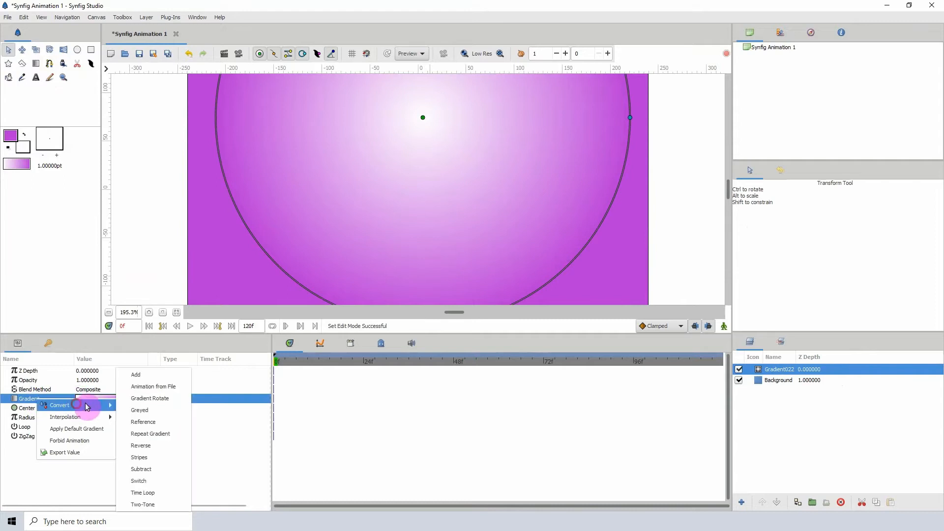
{"action": "left_click", "coordinate": [139, 457]}
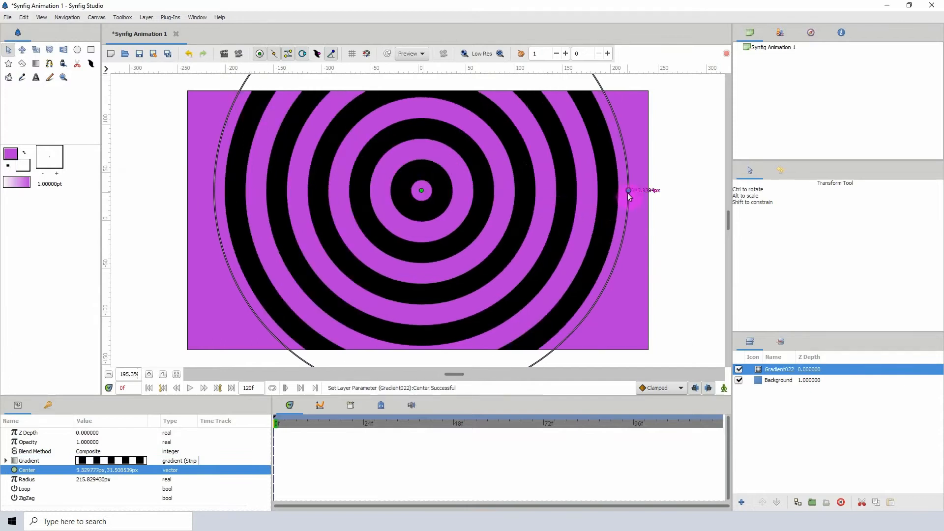
{"action": "left_click_drag", "start_coordinate": [628, 189], "coordinate": [645, 190]}
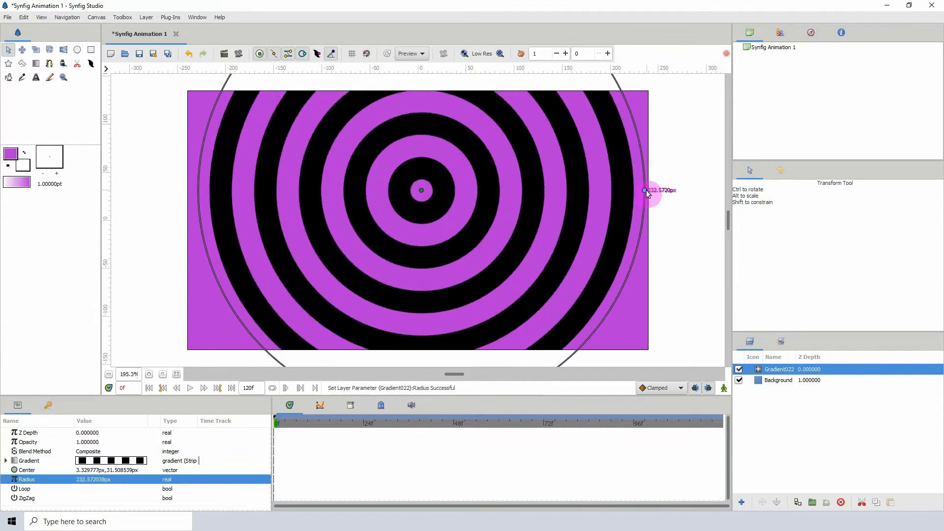
{"action": "left_click_drag", "start_coordinate": [645, 189], "coordinate": [721, 189]}
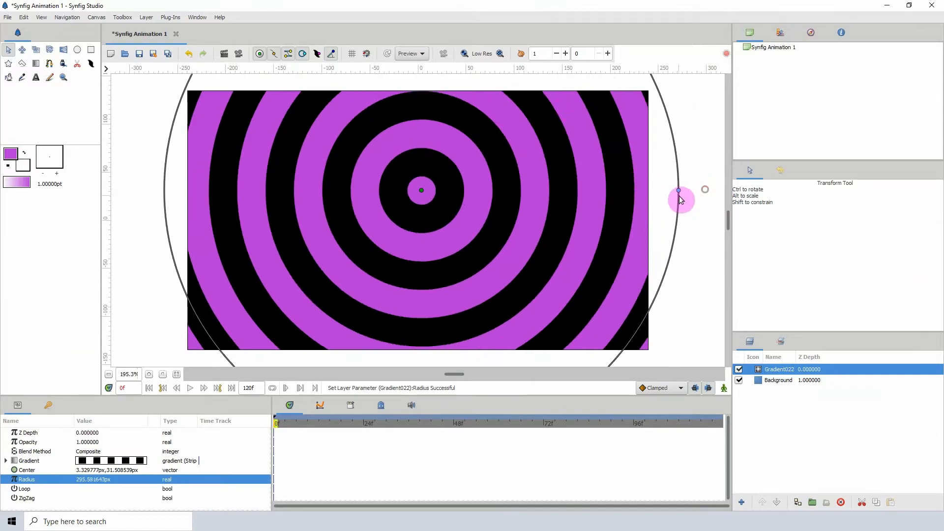
{"action": "left_click_drag", "start_coordinate": [679, 190], "coordinate": [709, 190]}
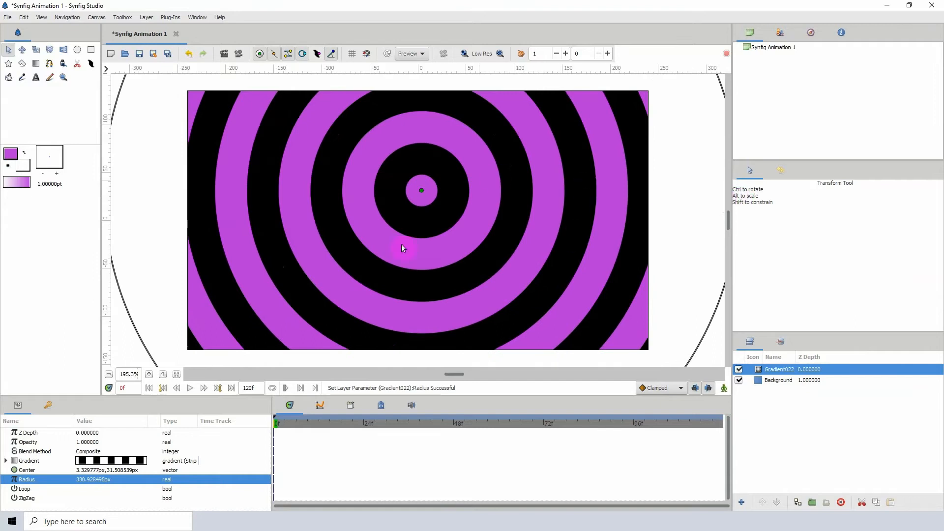
Step: Set the ringed gradient's Stripe Count to 9, then 20
{"action": "left_click", "coordinate": [29, 460]}
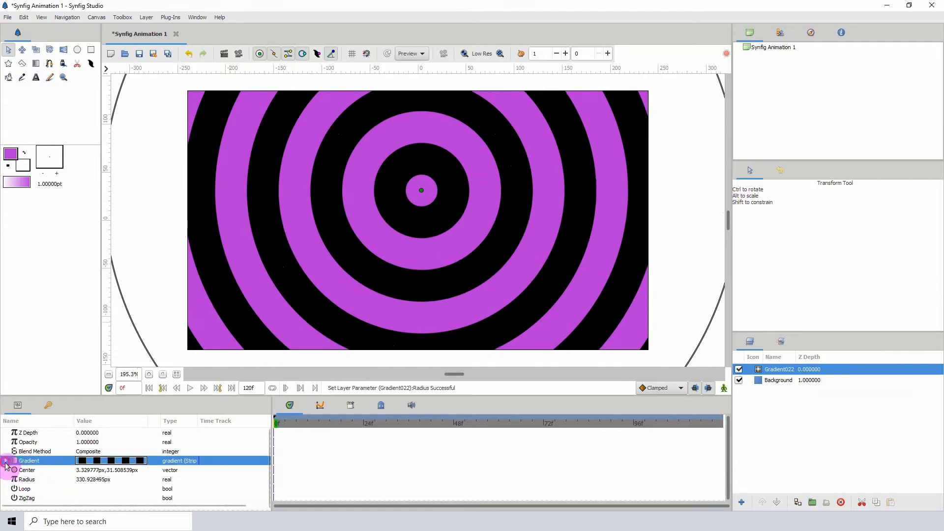
{"action": "left_click", "coordinate": [6, 461]}
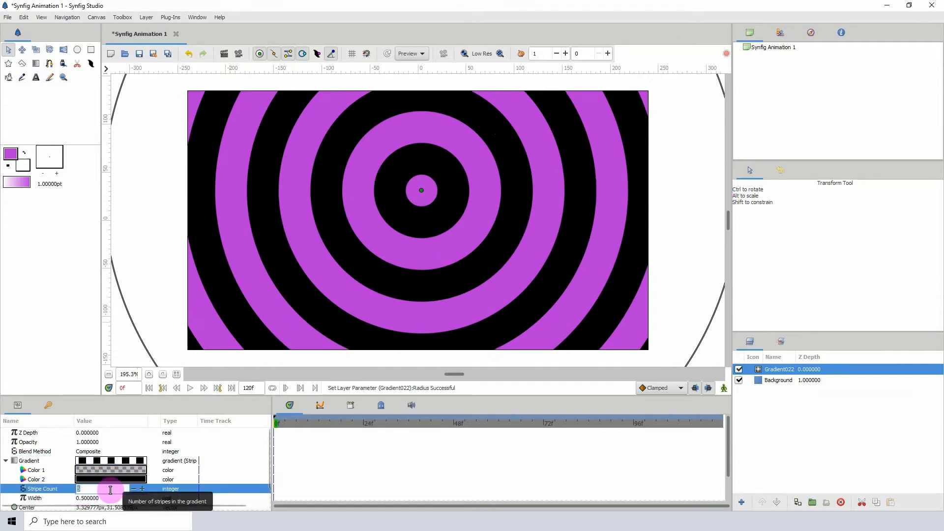
{"action": "type", "text": "9"}
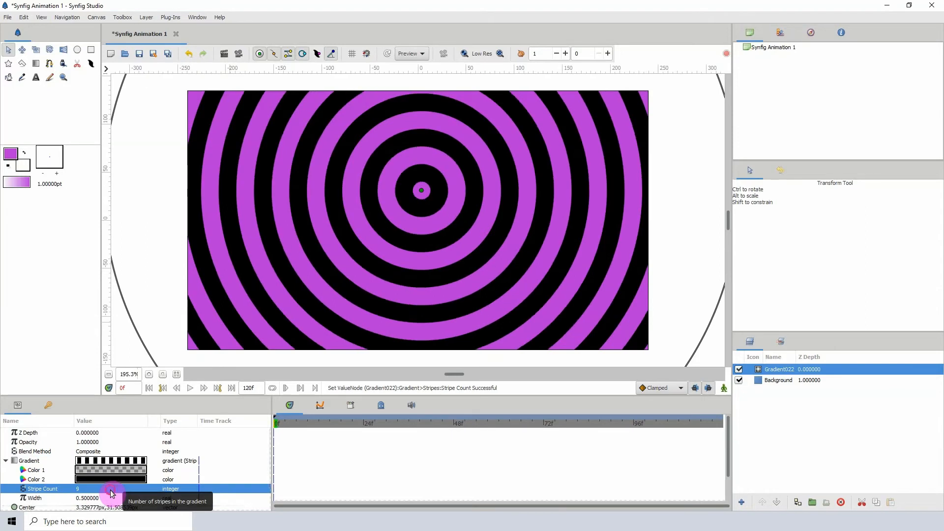
{"action": "type", "text": "20"}
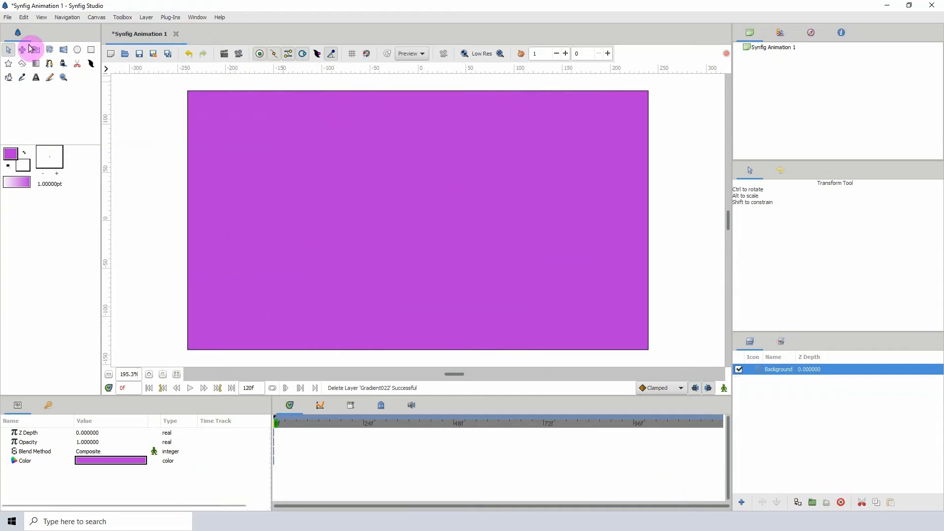
Step: Delete the radial layer and draw a Conical gradient sweeping from white to purple
{"action": "left_click", "coordinate": [35, 62]}
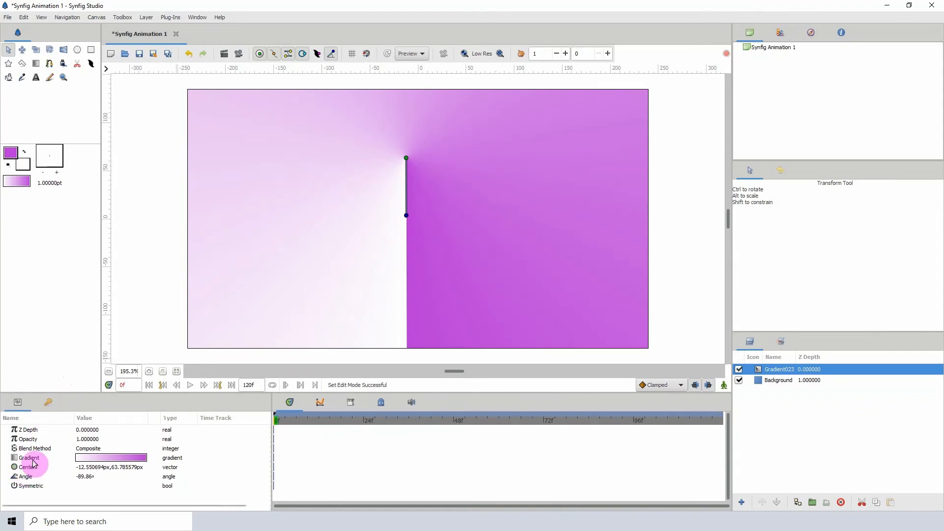
Step: Convert the conical gradient to 20 Stripes and set Color 1 to a red hue
{"action": "right_click", "coordinate": [28, 458]}
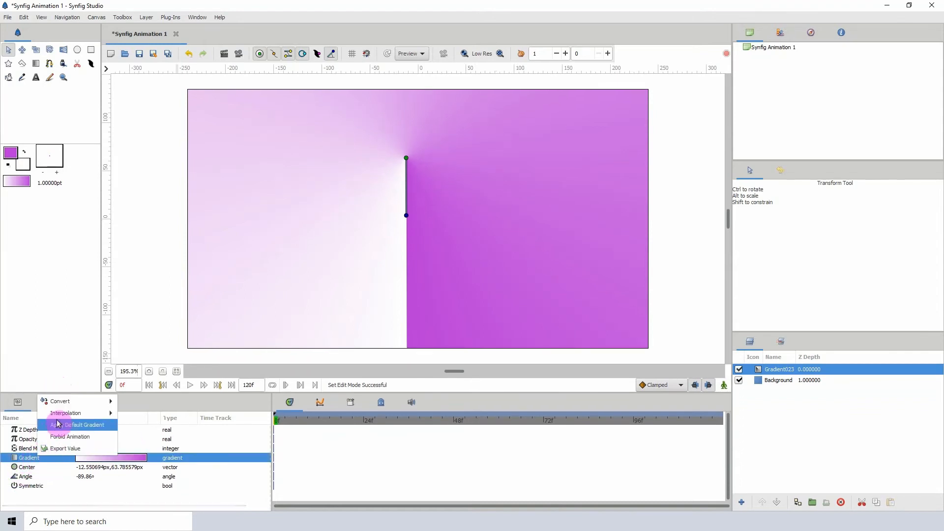
{"action": "left_click", "coordinate": [60, 425]}
{"action": "type", "text": "20"}
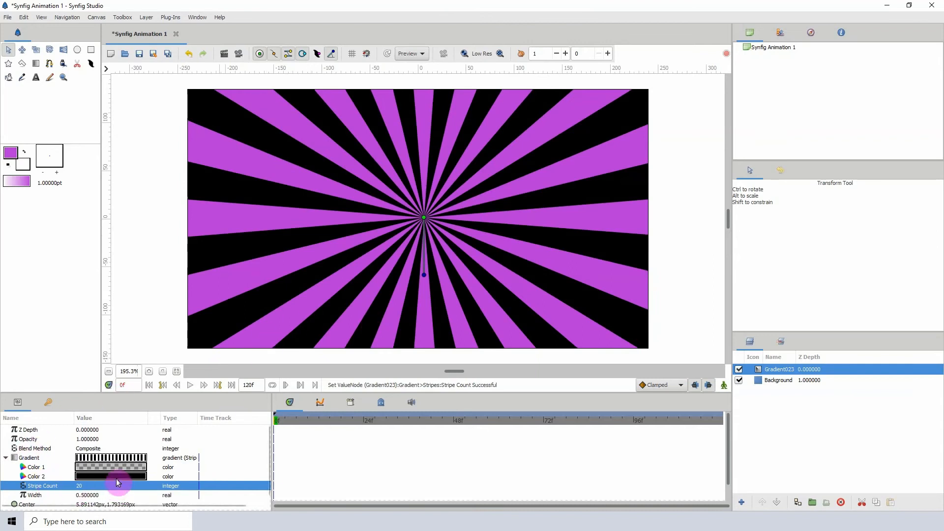
{"action": "double_click", "coordinate": [112, 476]}
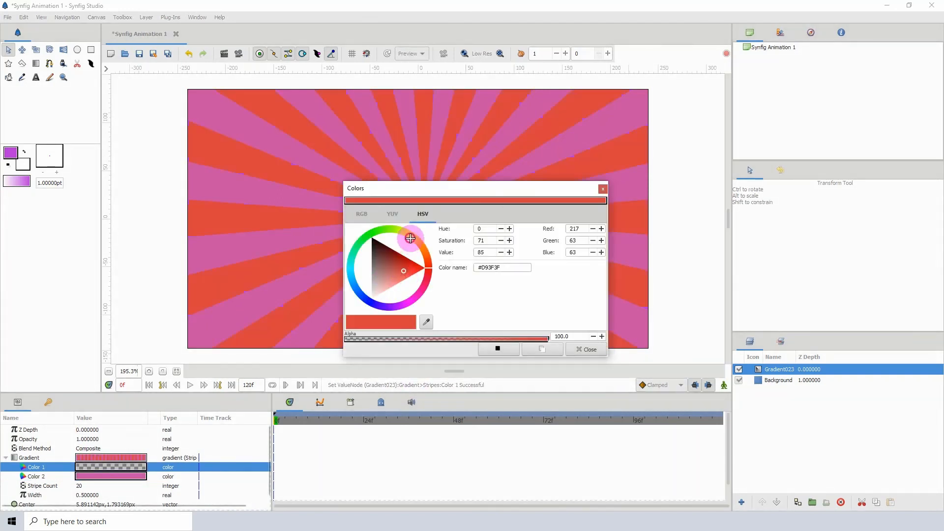
{"action": "left_click", "coordinate": [584, 349]}
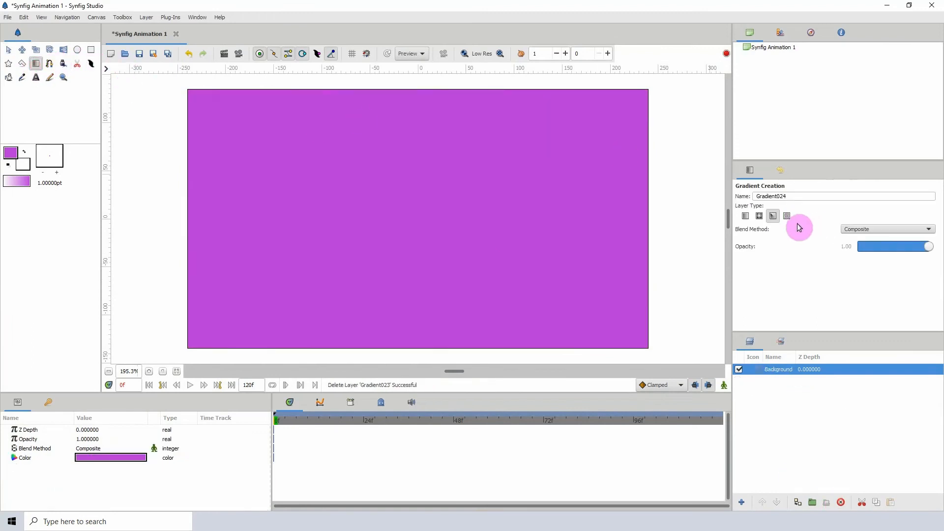
{"action": "mouse_move", "coordinate": [787, 215]}
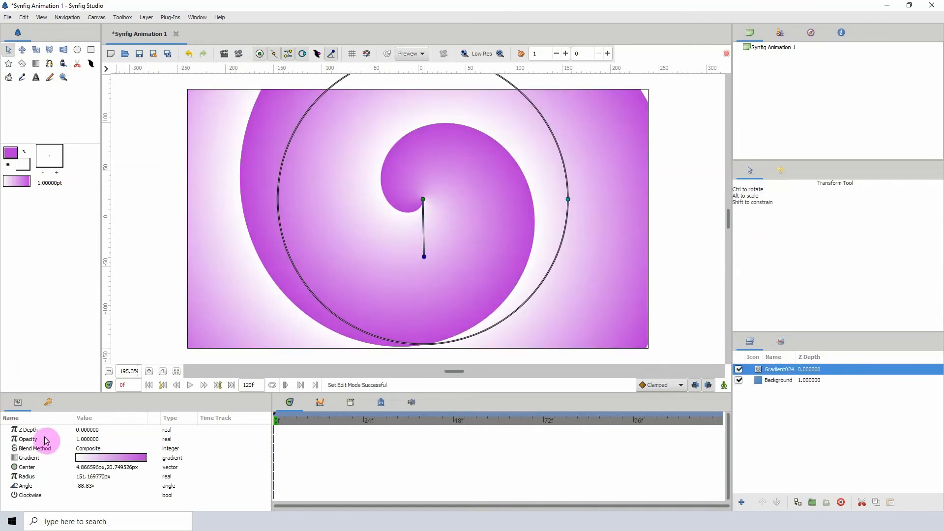
Step: Draw a Spiral gradient and convert it to purple-and-black Stripes with Animation mode on
{"action": "right_click", "coordinate": [29, 458]}
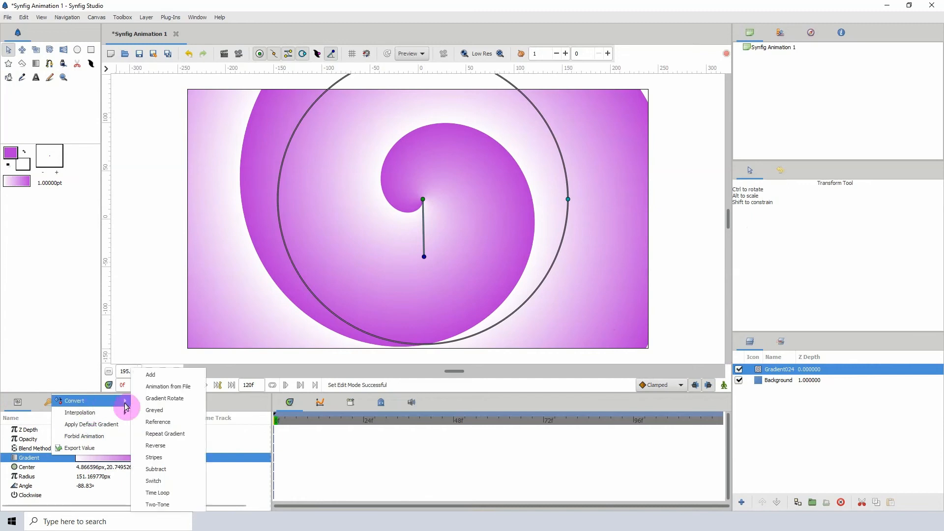
{"action": "left_click", "coordinate": [154, 457]}
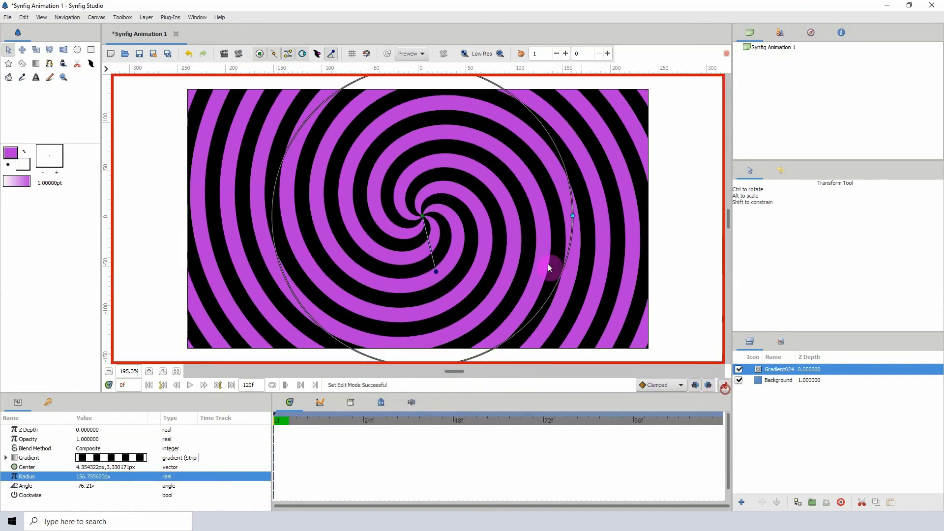
Step: At frame 24 drag the spiral's radius and angle handles to twist and enlarge it, then play the animation
{"action": "left_click_drag", "start_coordinate": [550, 266], "coordinate": [583, 238]}
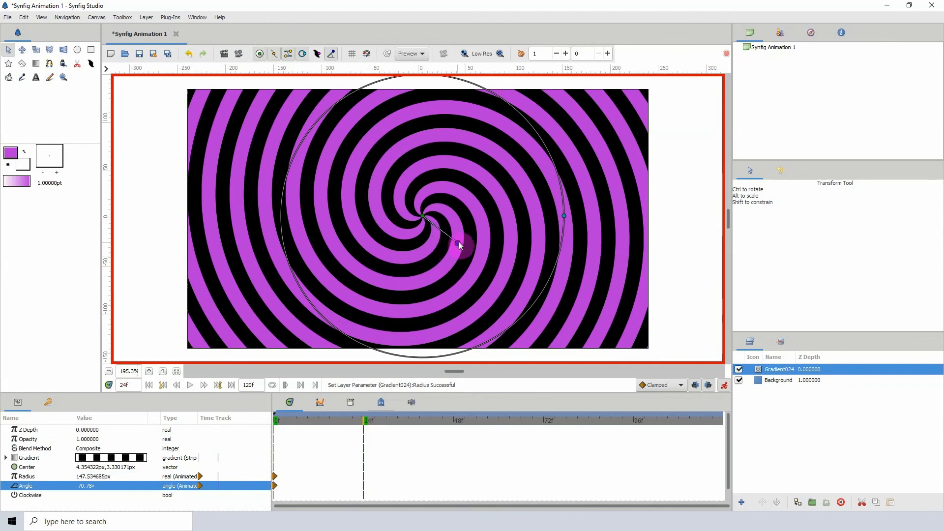
{"action": "left_click_drag", "start_coordinate": [461, 245], "coordinate": [605, 215]}
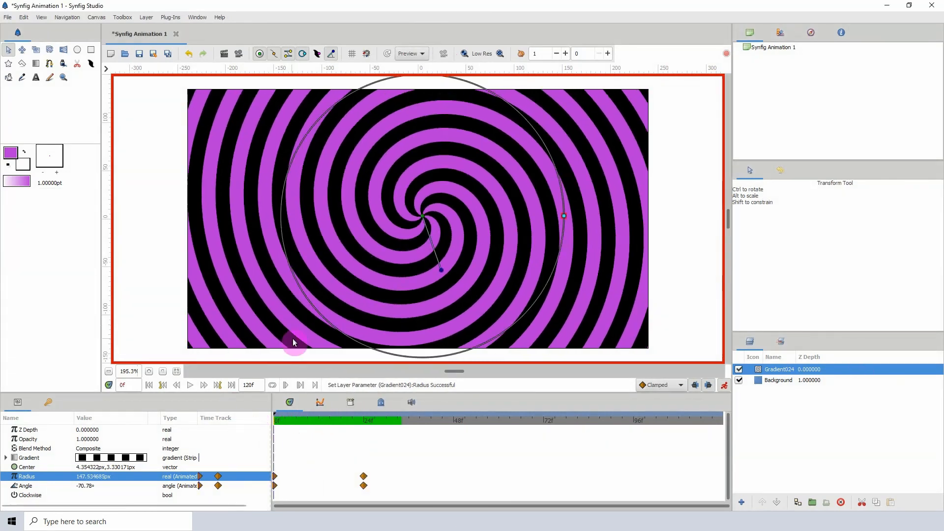
{"action": "left_click", "coordinate": [400, 420]}
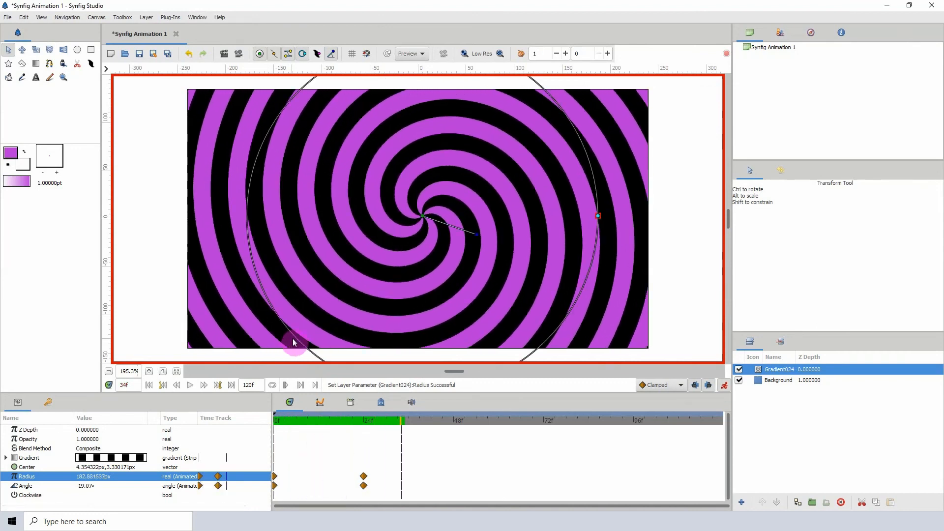